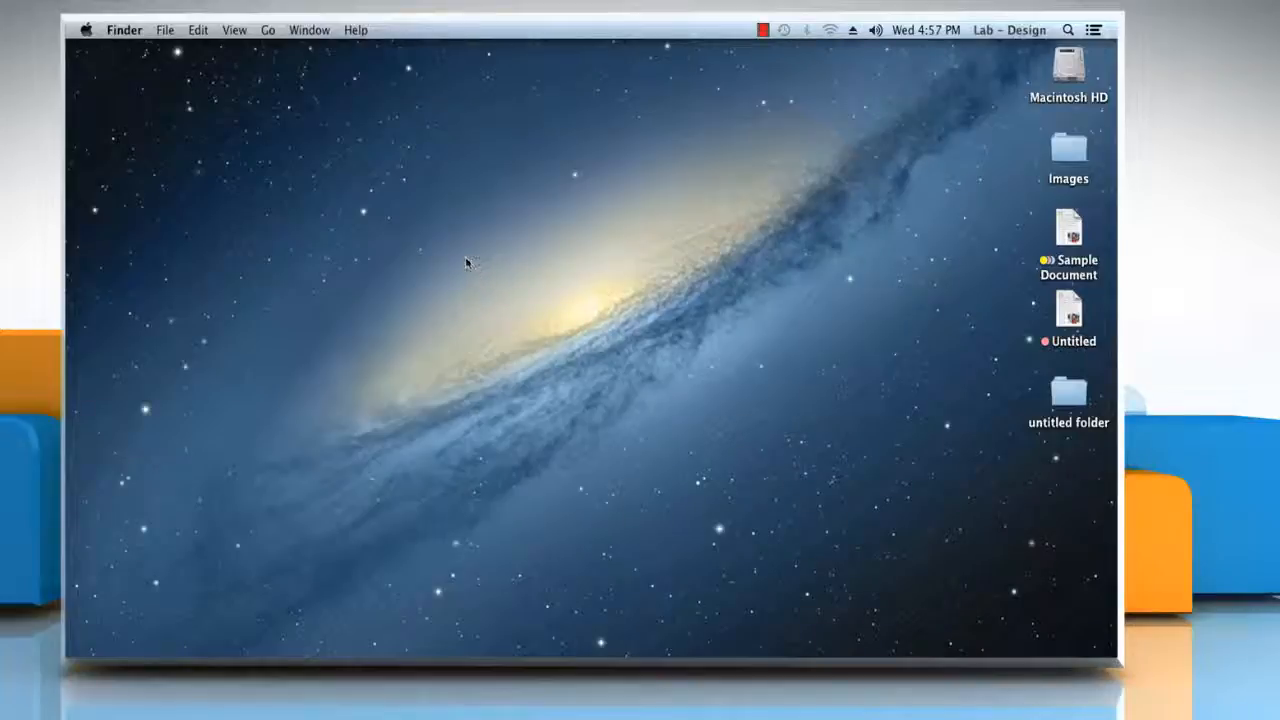
# Launch Activity Monitor from Finder's Utilities folder and switch to its Memory view
pyautogui.click(338, 29)
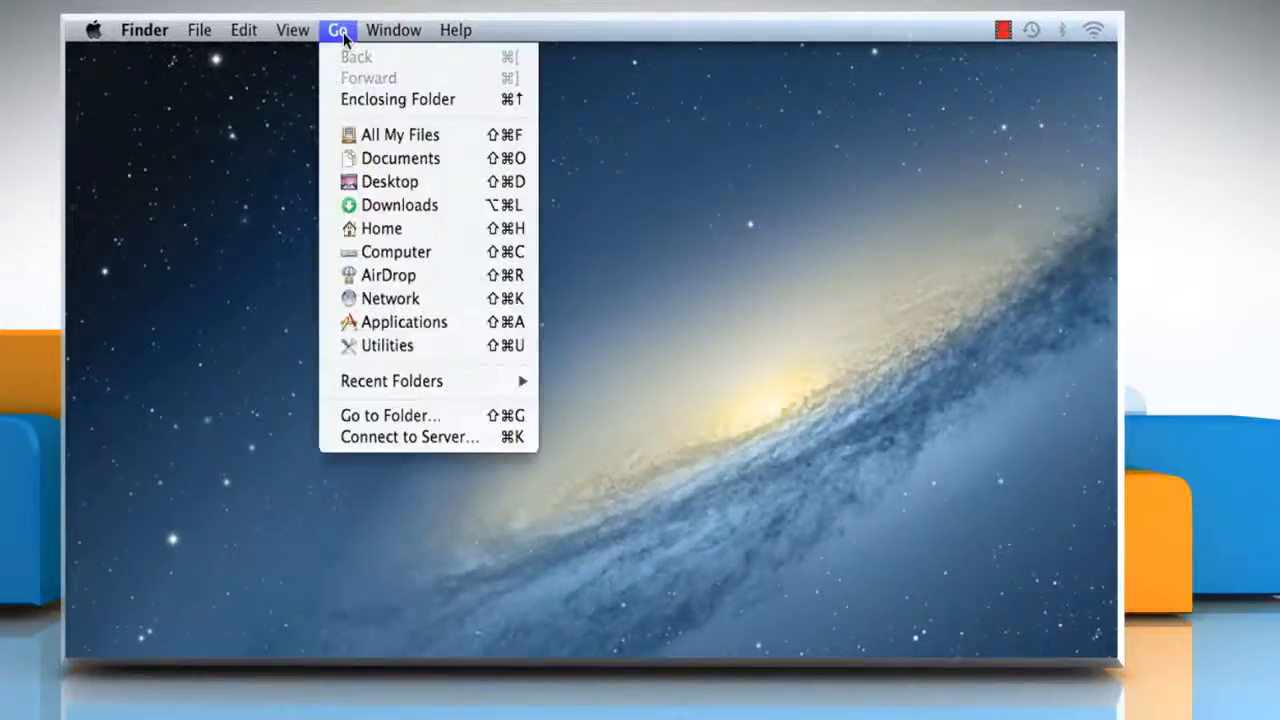
pyautogui.moveTo(403, 321)
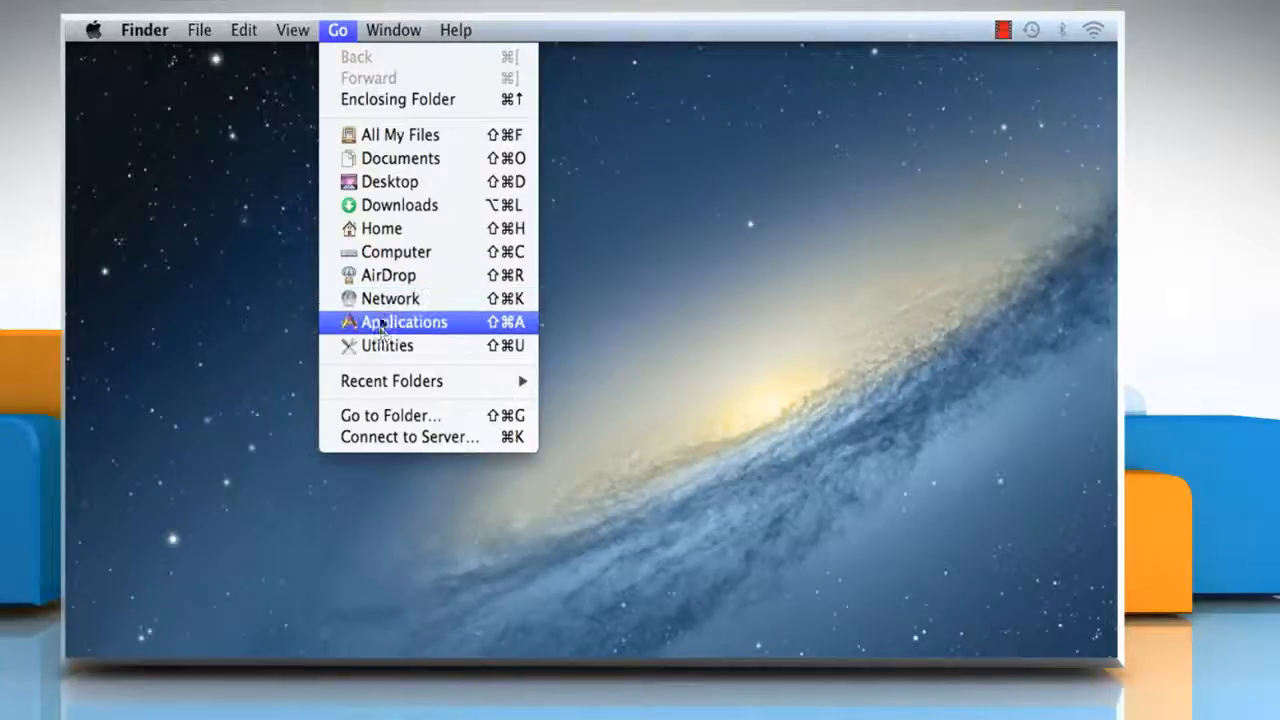
pyautogui.click(387, 345)
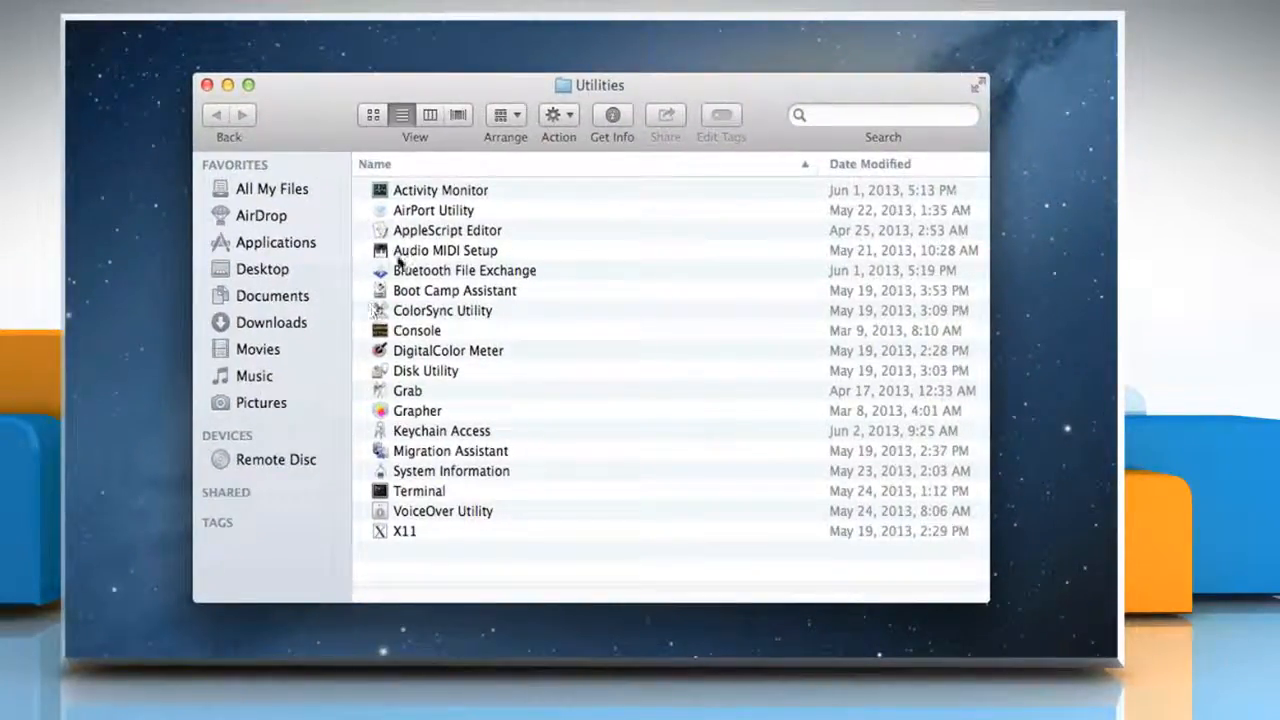
pyautogui.doubleClick(440, 190)
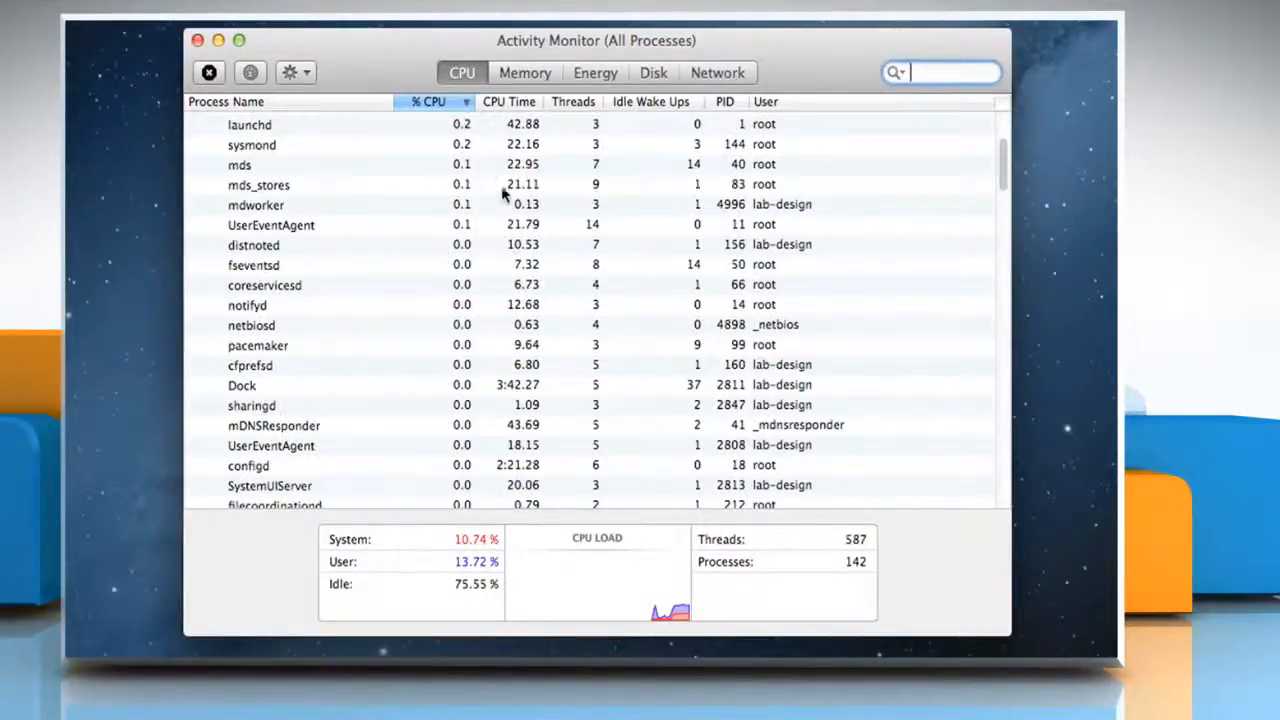
pyautogui.click(524, 72)
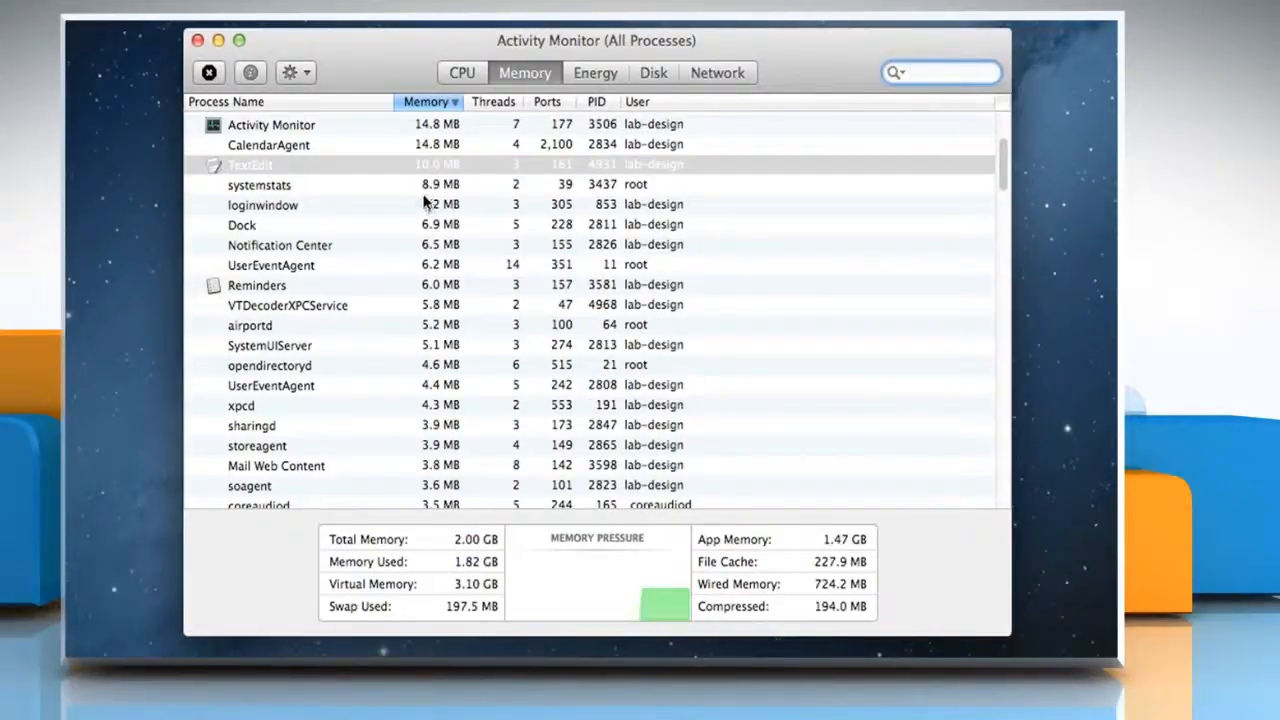
# Select the TextEdit process, using 10 MB, in the memory list
pyautogui.click(250, 164)
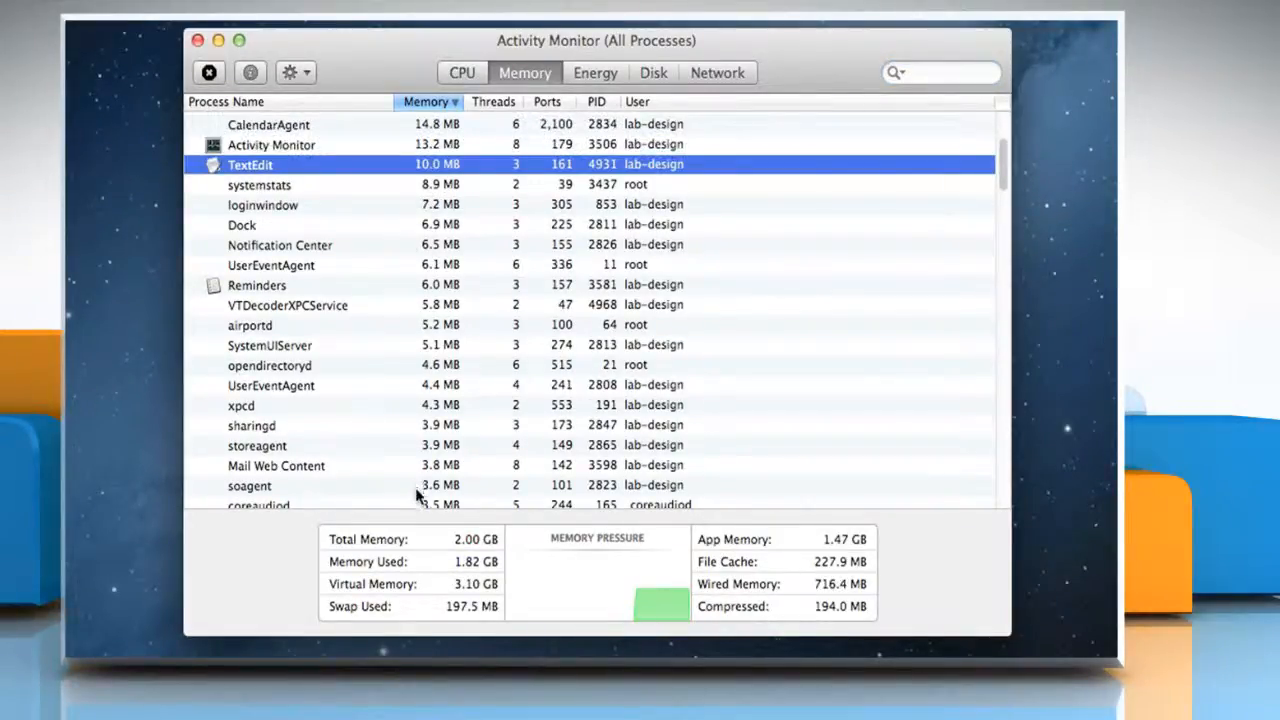
pyautogui.moveTo(340, 550)
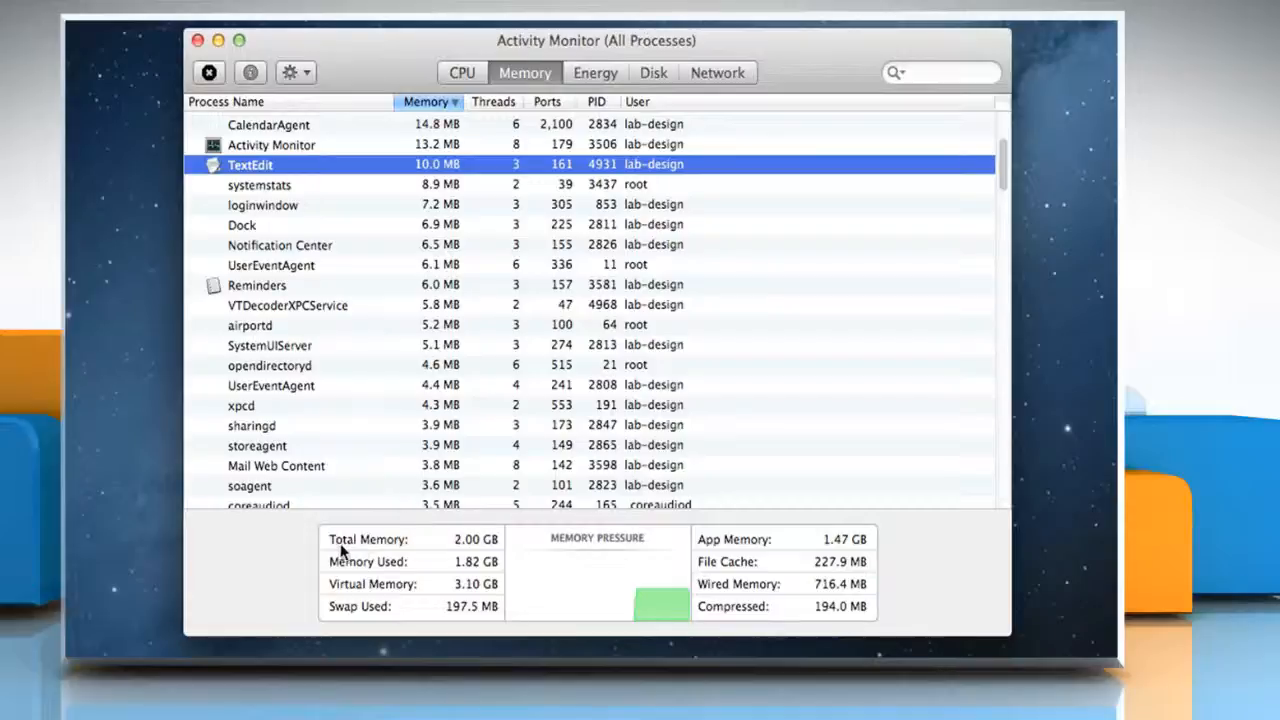
pyautogui.moveTo(395, 560)
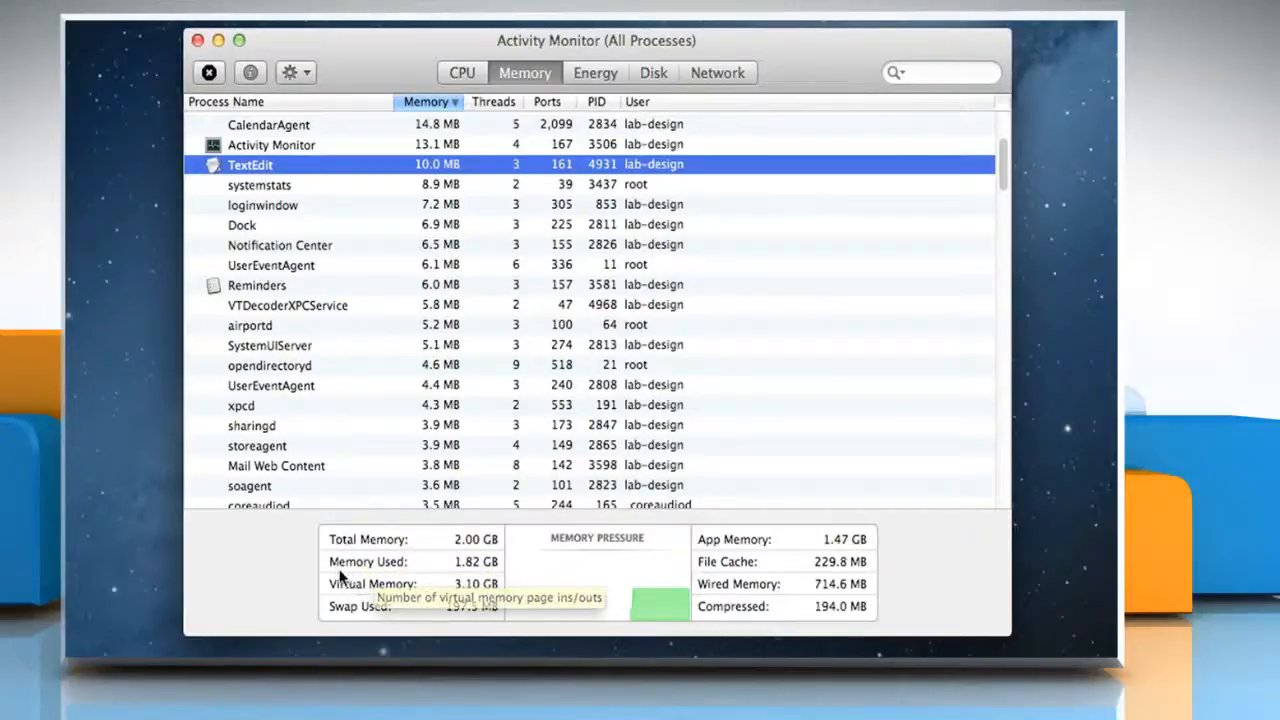
pyautogui.moveTo(392, 576)
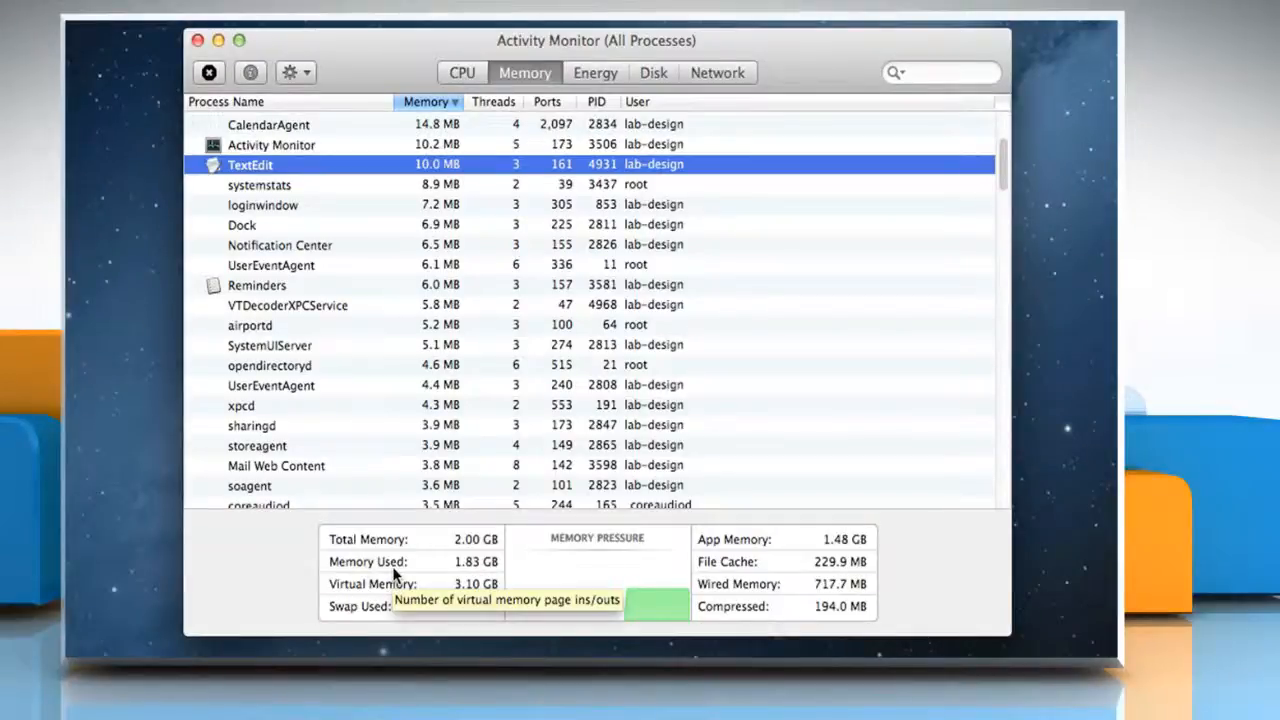
pyautogui.moveTo(380, 598)
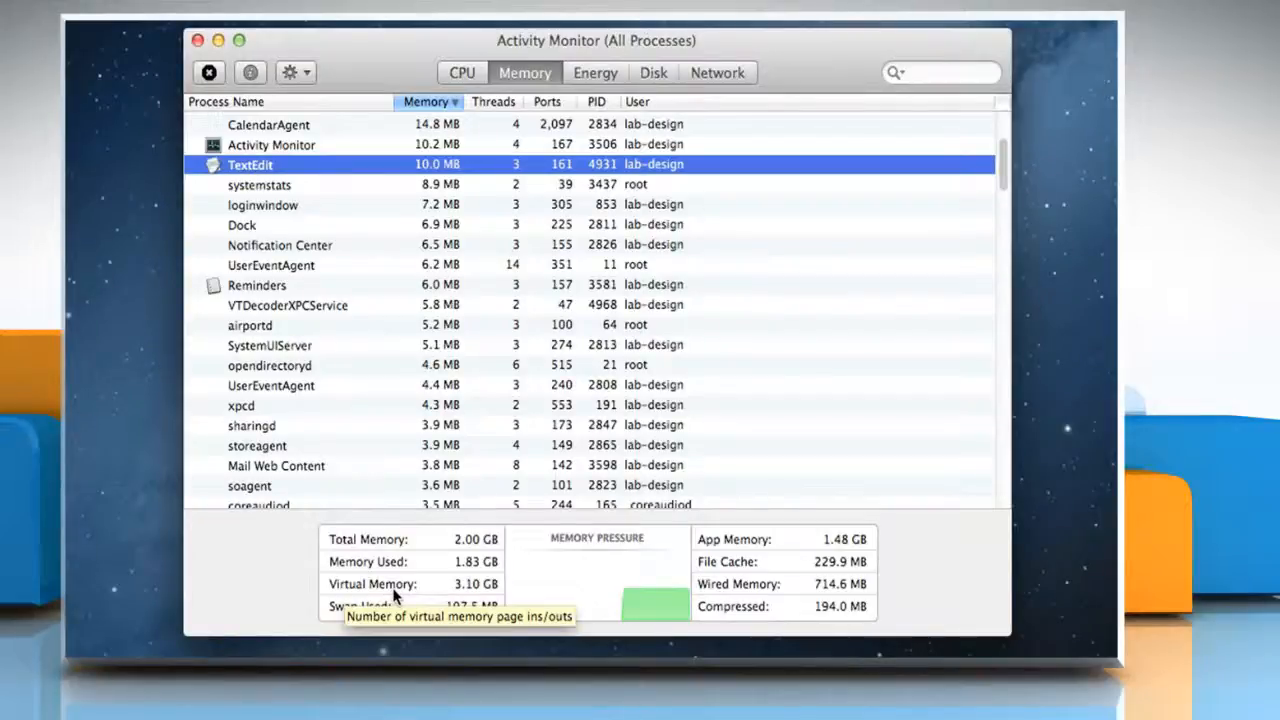
pyautogui.moveTo(378, 618)
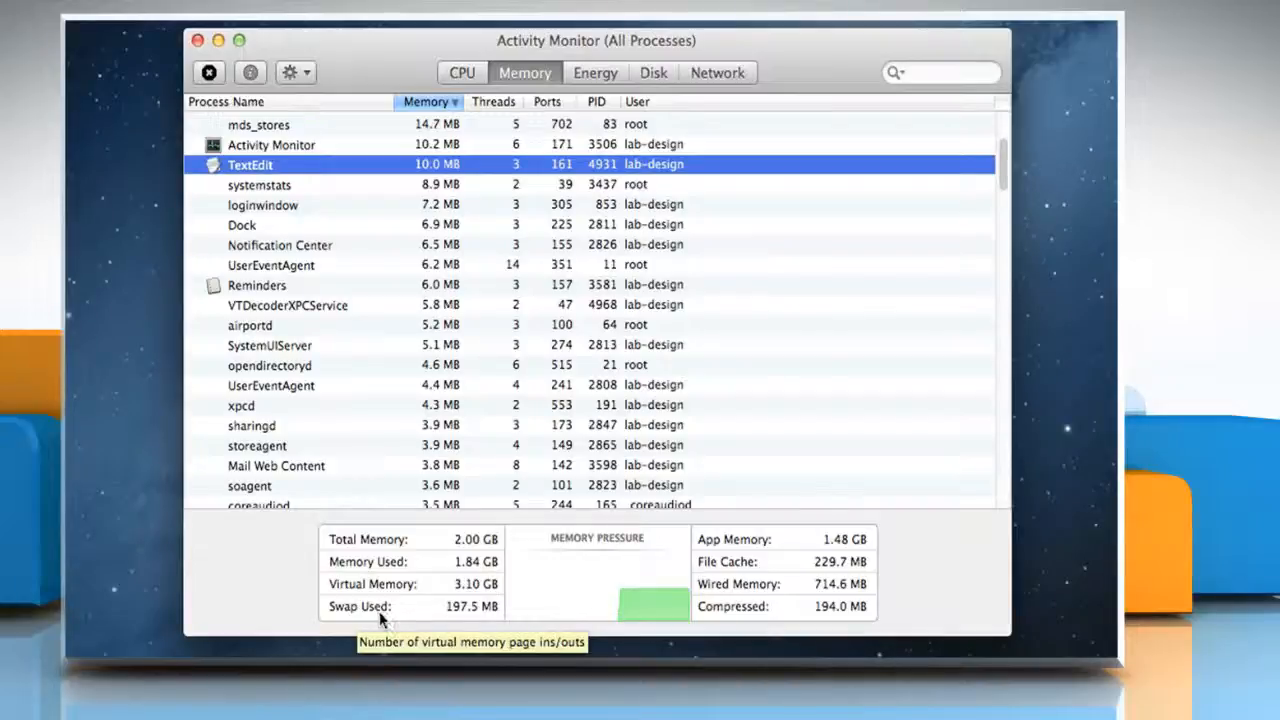
pyautogui.moveTo(645, 584)
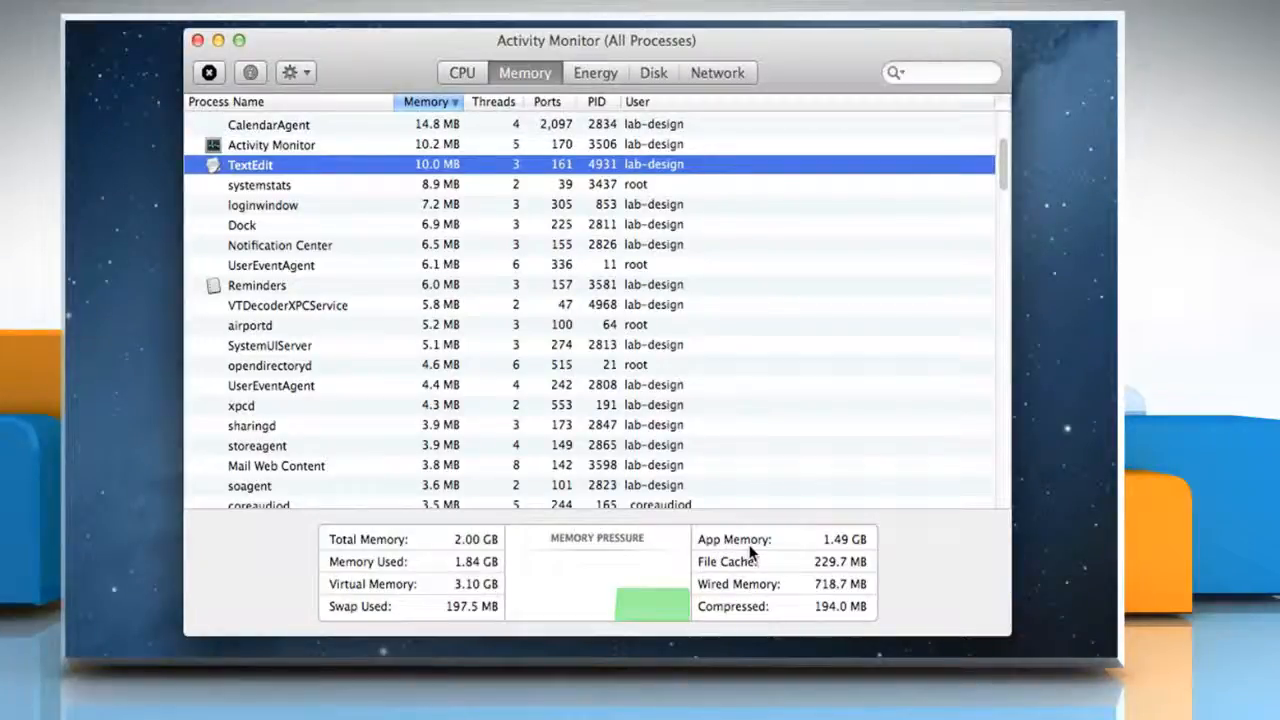
pyautogui.moveTo(752, 553)
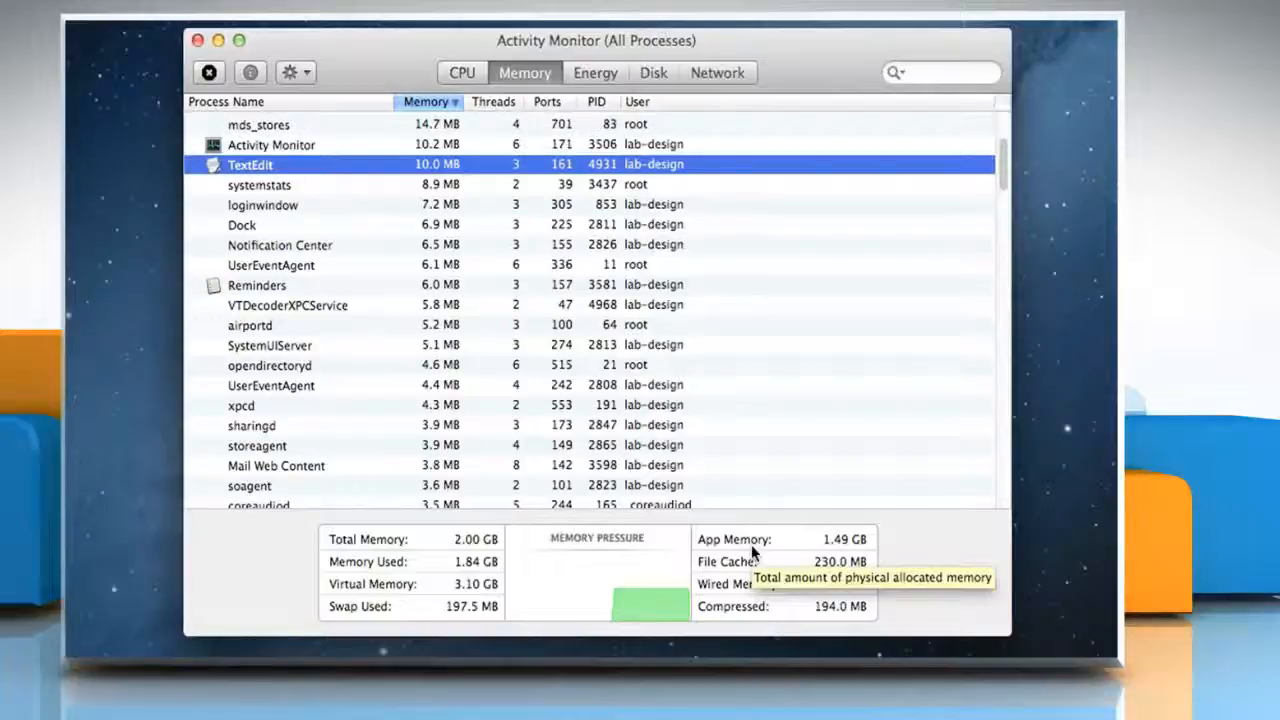
pyautogui.moveTo(730, 573)
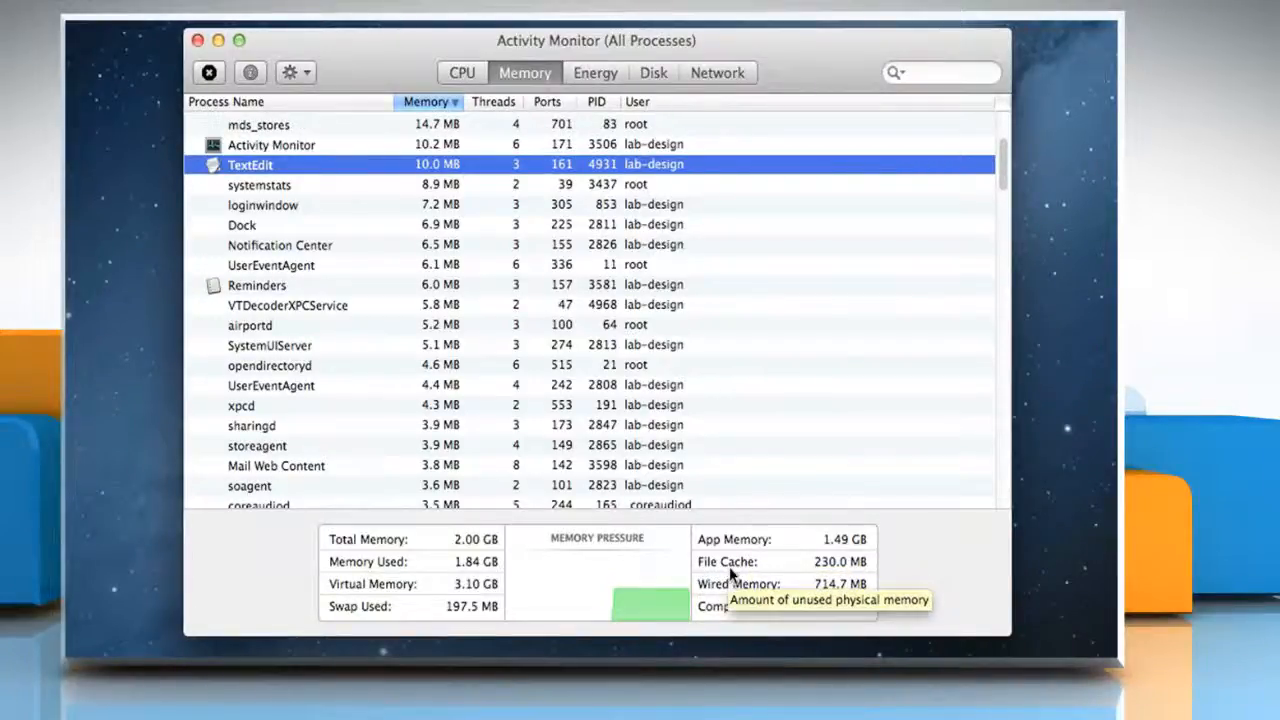